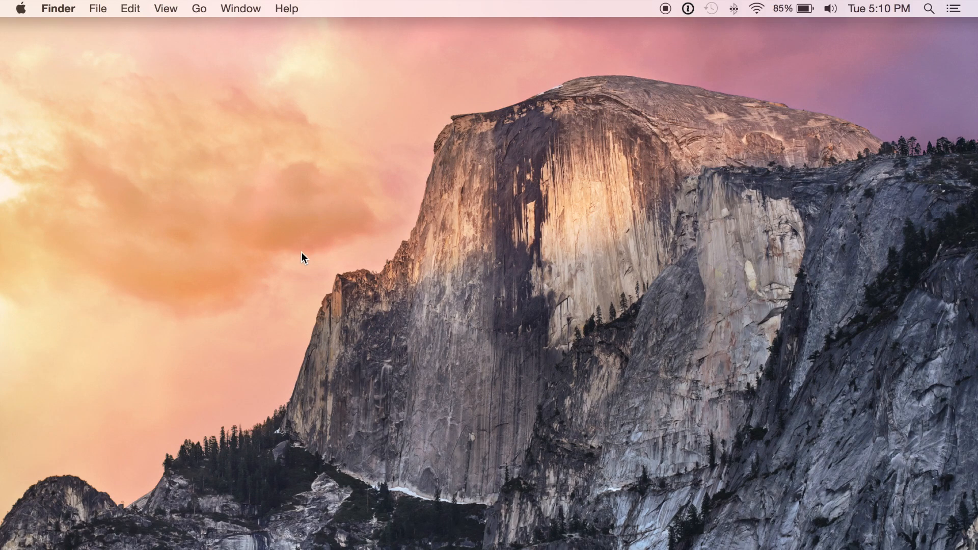
mouse_move(21, 16)
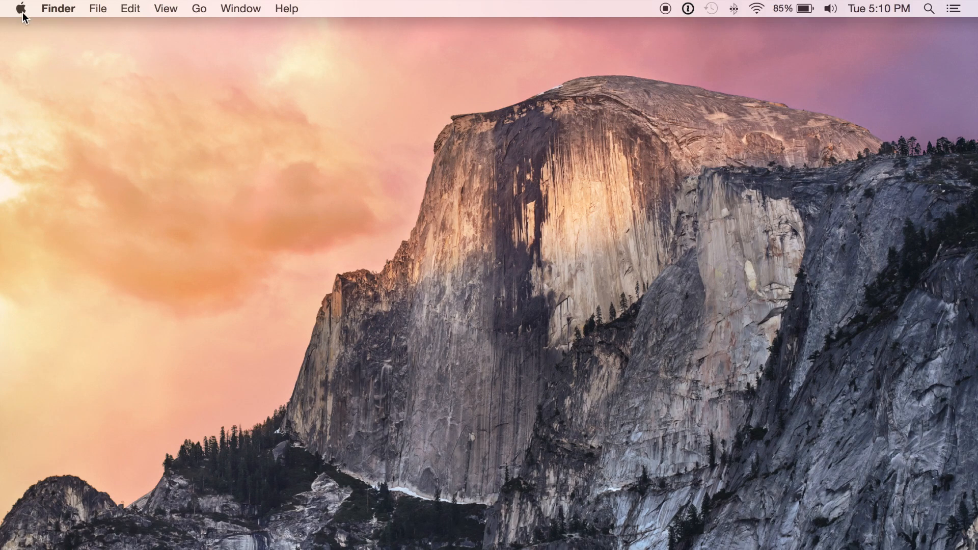
mouse_move(30, 36)
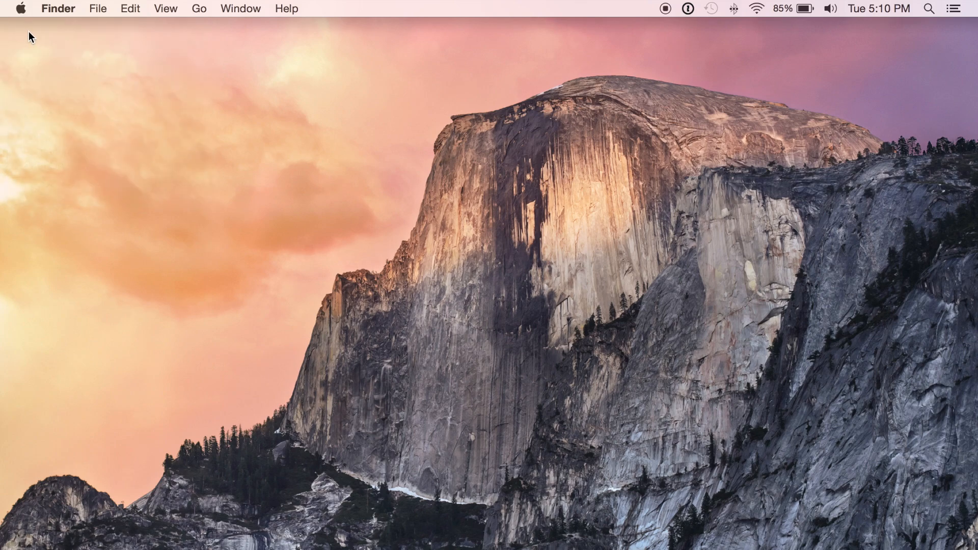
- Bring up About This Mac showing OS X Yosemite 10.10.1 and the hardware summary
left_click(19, 8)
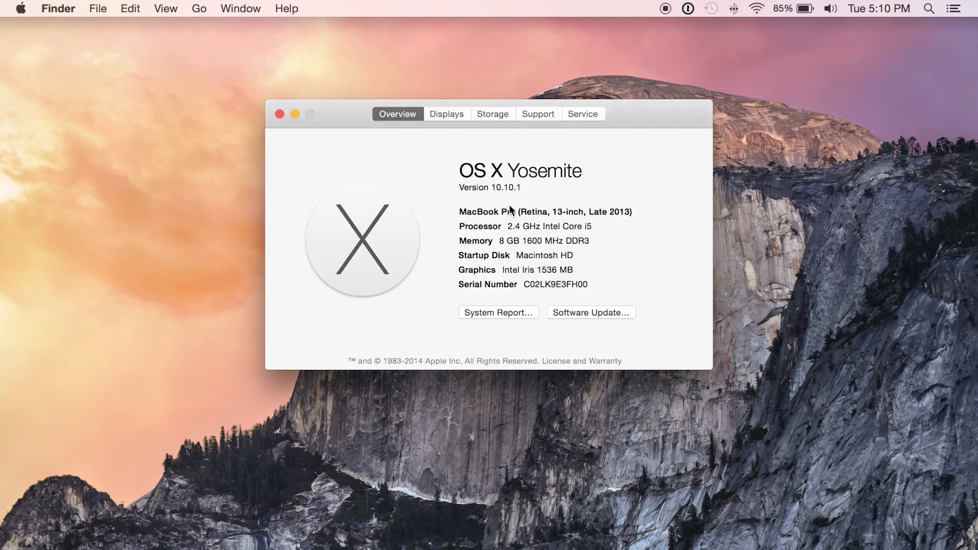
mouse_move(513, 206)
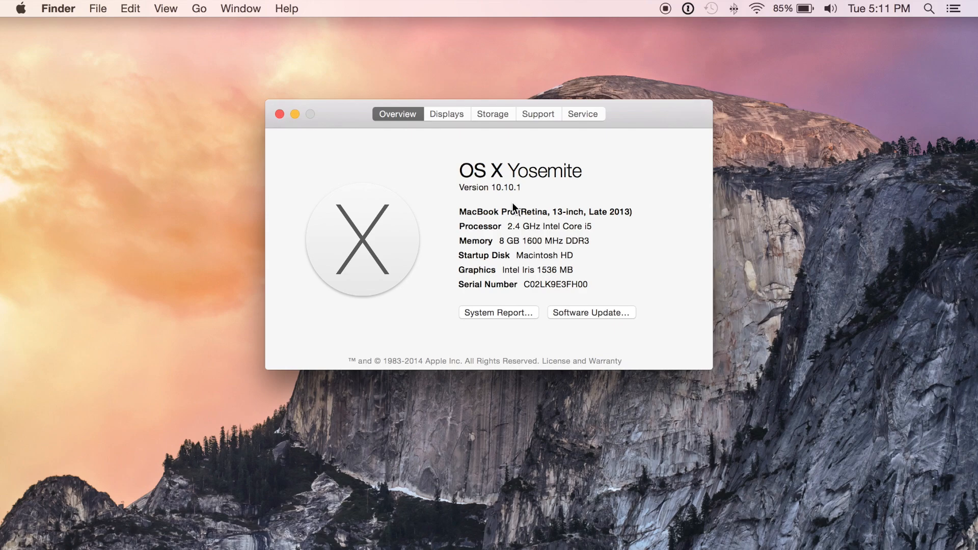
mouse_move(515, 209)
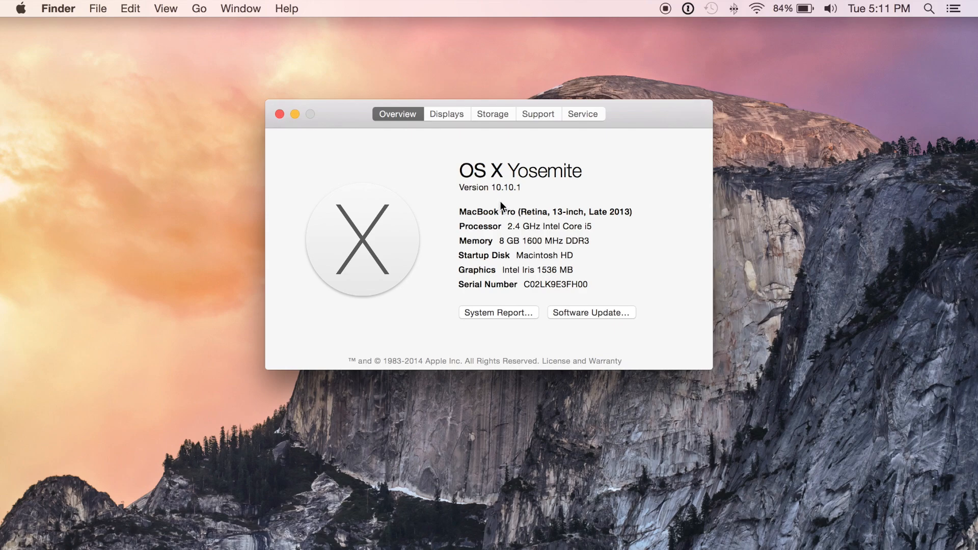
mouse_move(305, 135)
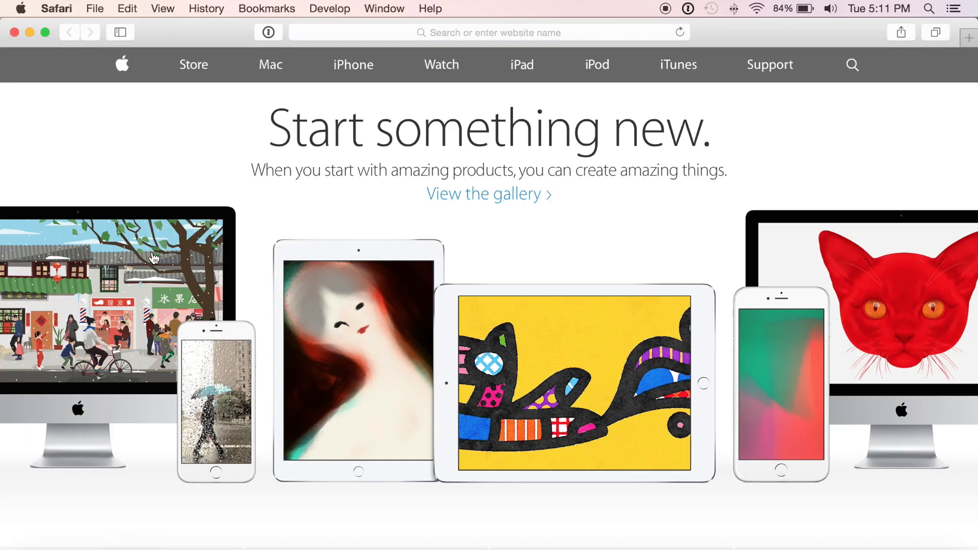
- Confirm Safari is version 8.0.2 via About Safari, then bring up Preferences on General
left_click(57, 8)
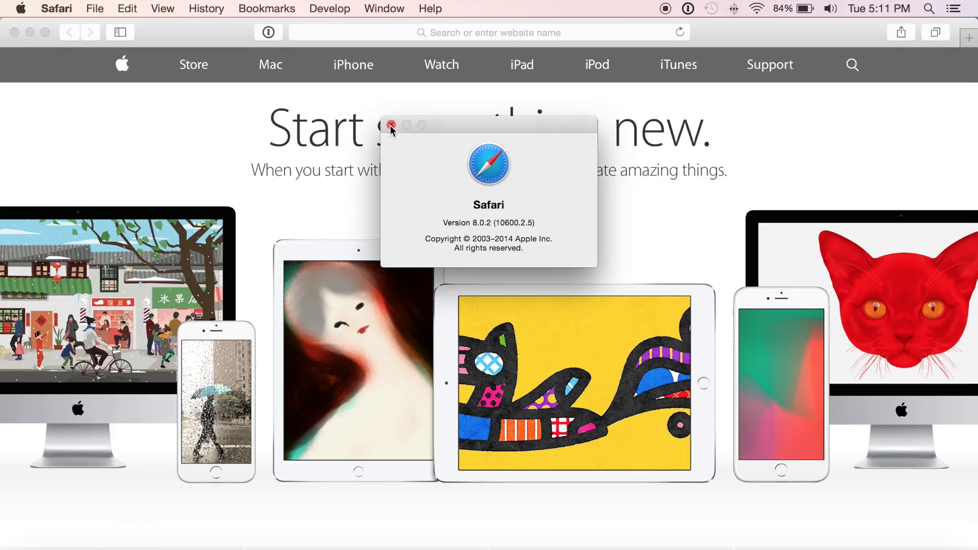
left_click(56, 9)
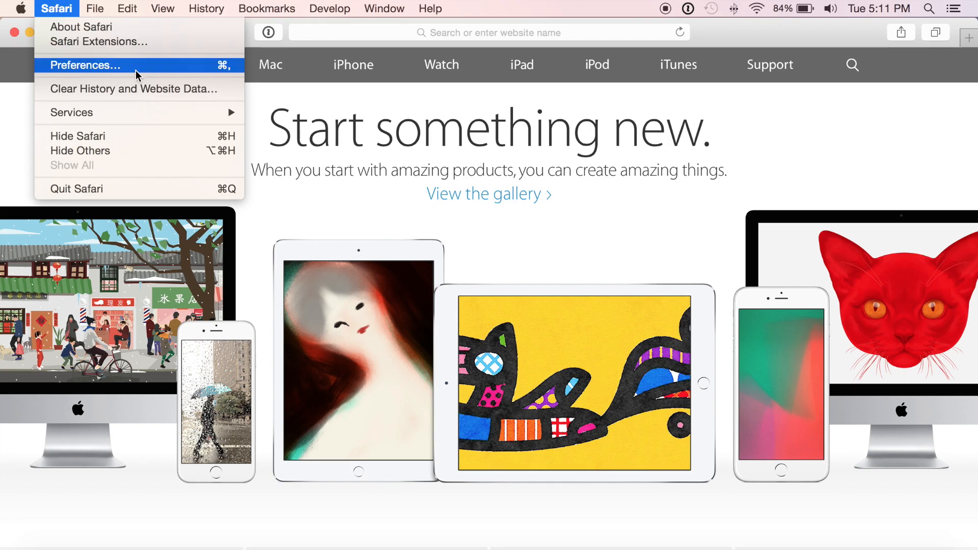
left_click(86, 65)
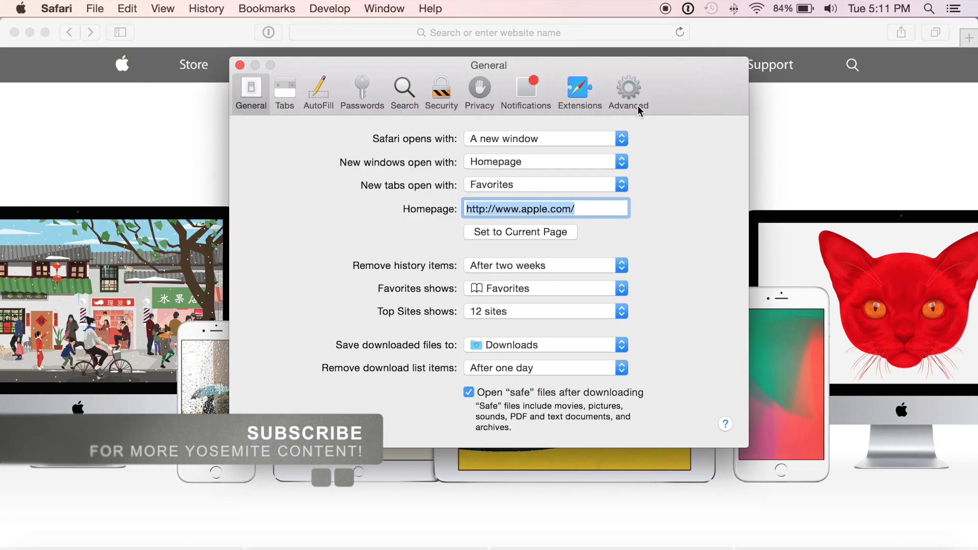
mouse_move(529, 97)
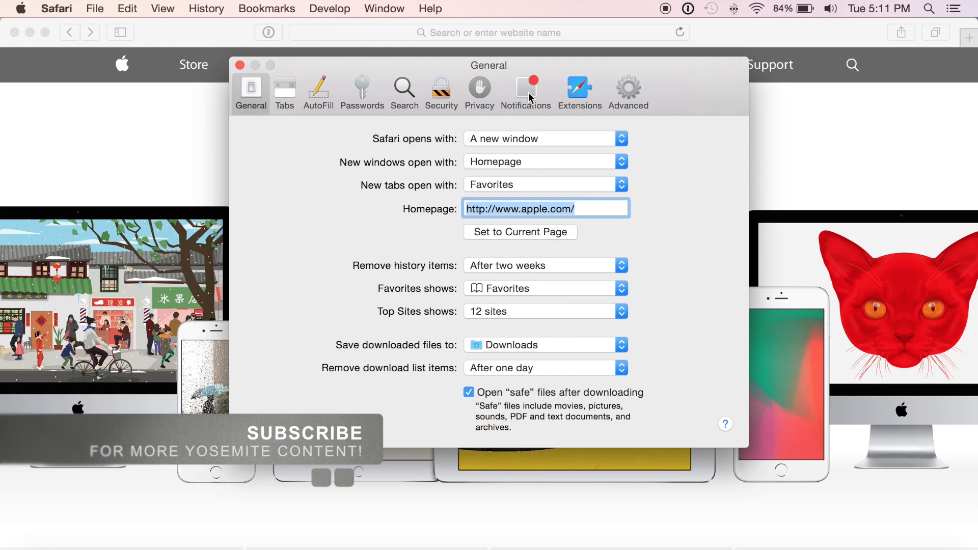
- Show the Notifications pane and scroll through every website's Allow/Deny setting
left_click(526, 90)
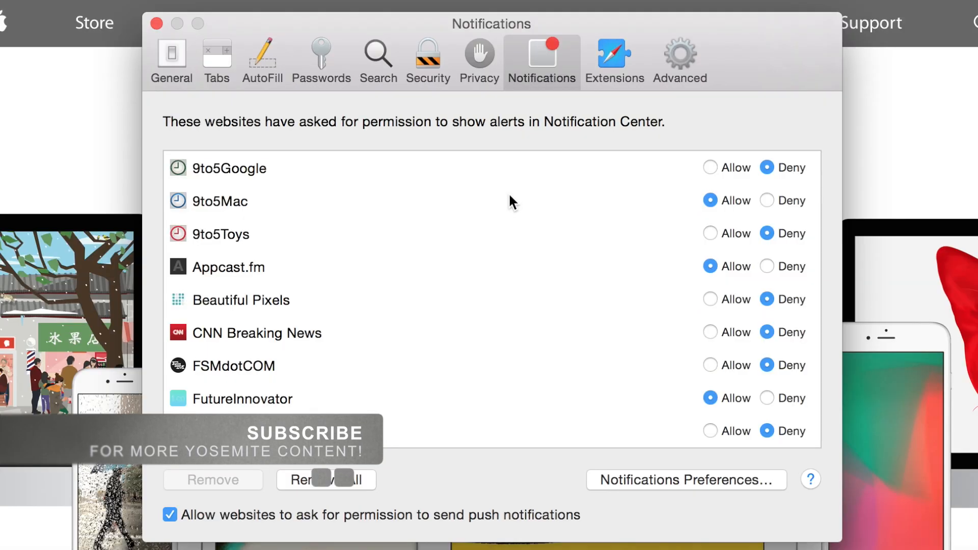
scroll("down", 3)
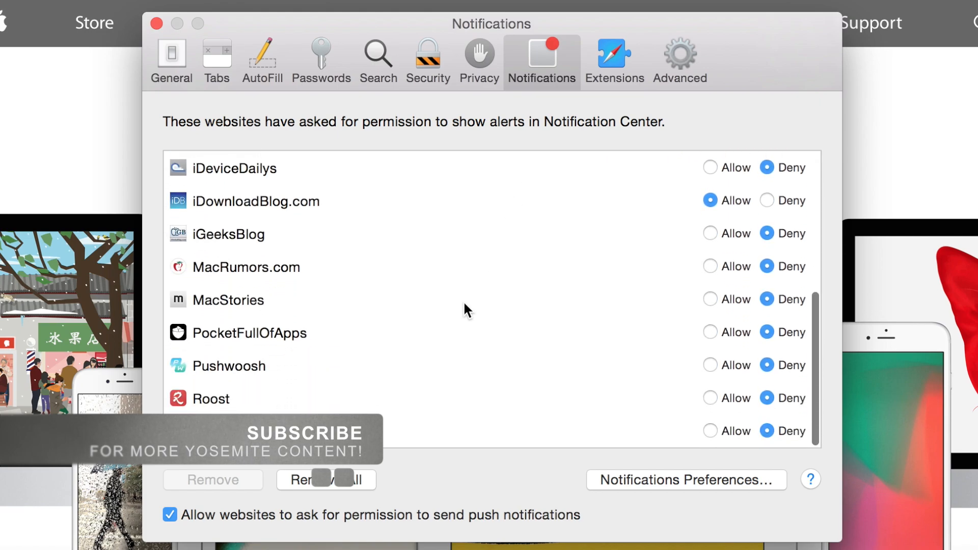
scroll("up", 3)
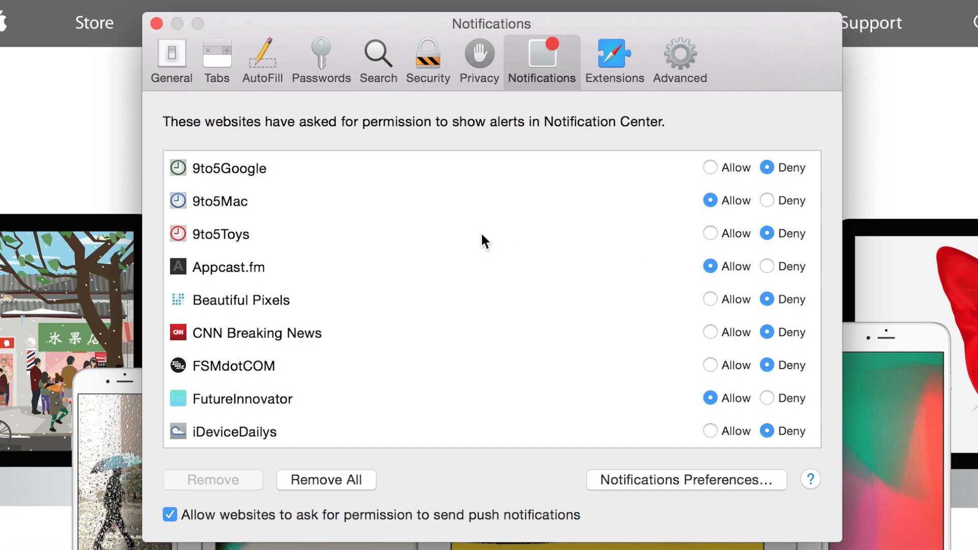
scroll("down", 3)
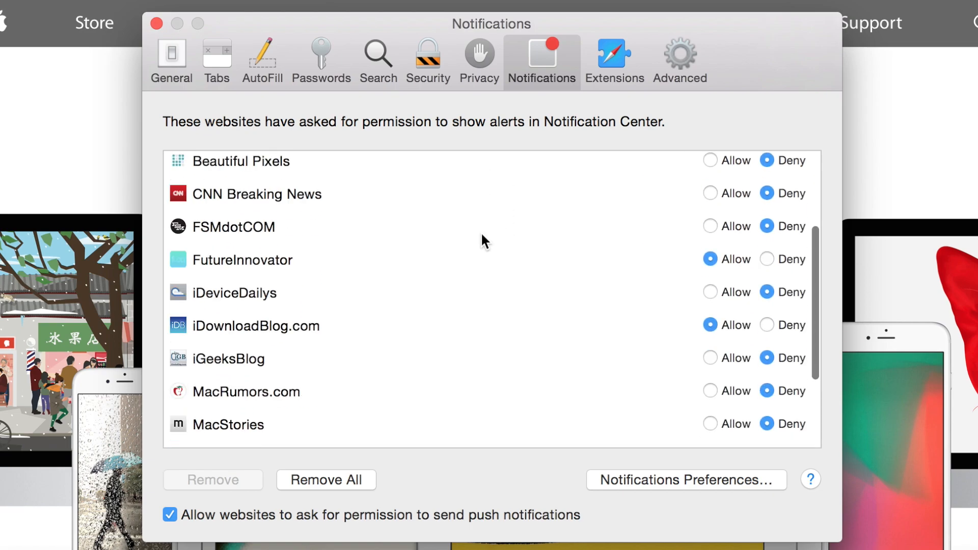
scroll("up", 3)
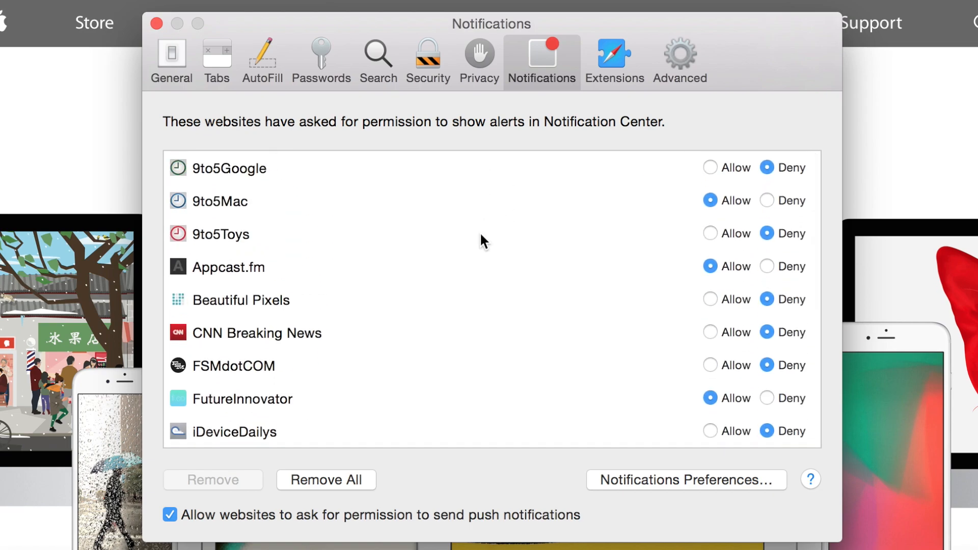
mouse_move(471, 256)
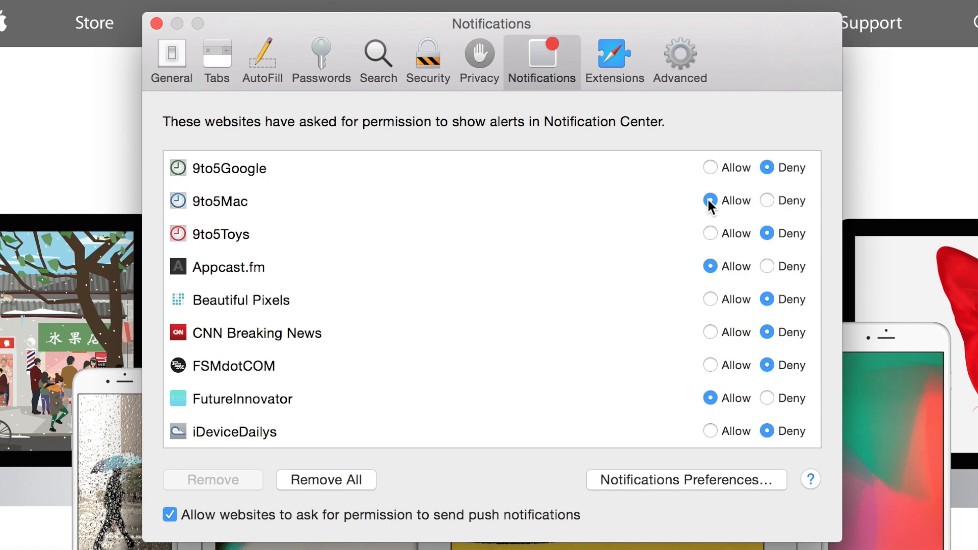
- Set 9to5Mac notifications to Deny and Appcast.fm to Allow, reviewing the rest of the list
left_click(773, 201)
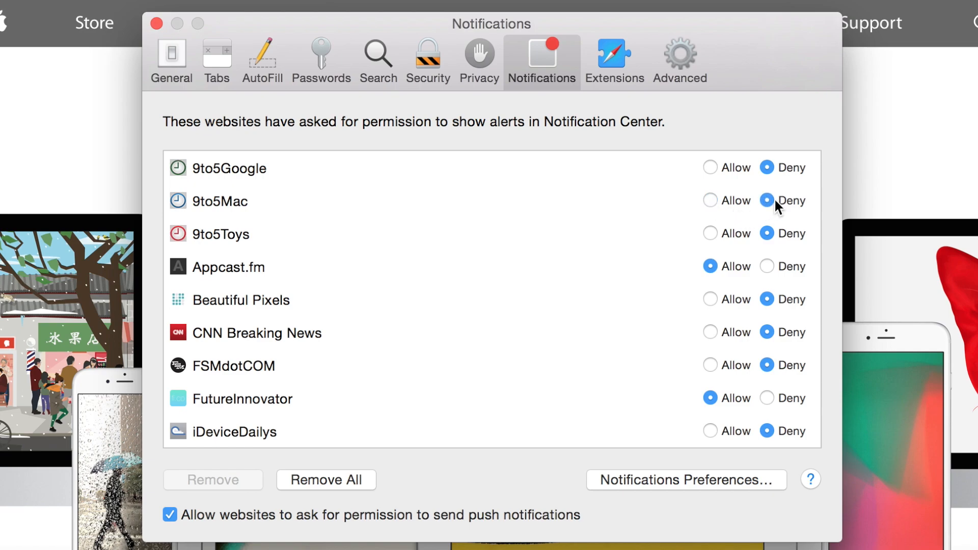
scroll("down", 3)
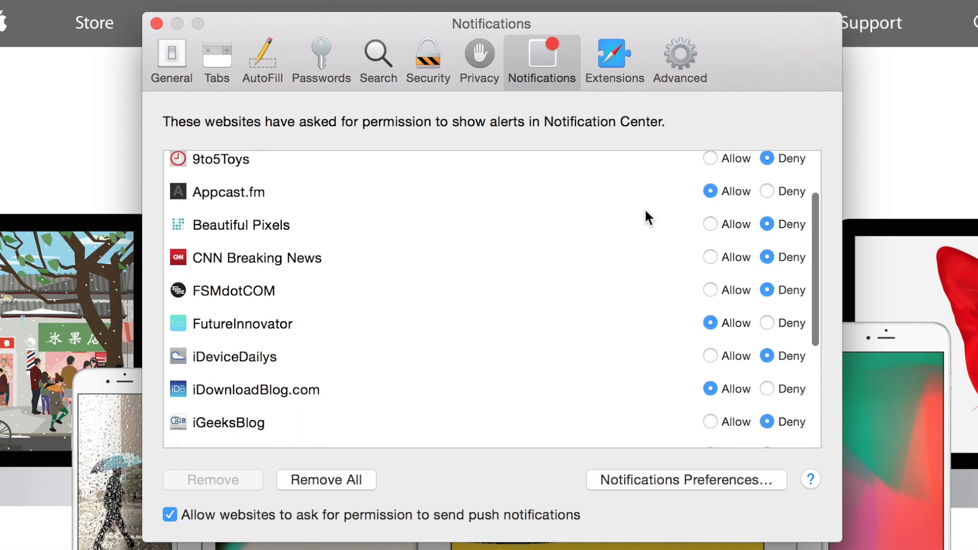
left_click(710, 190)
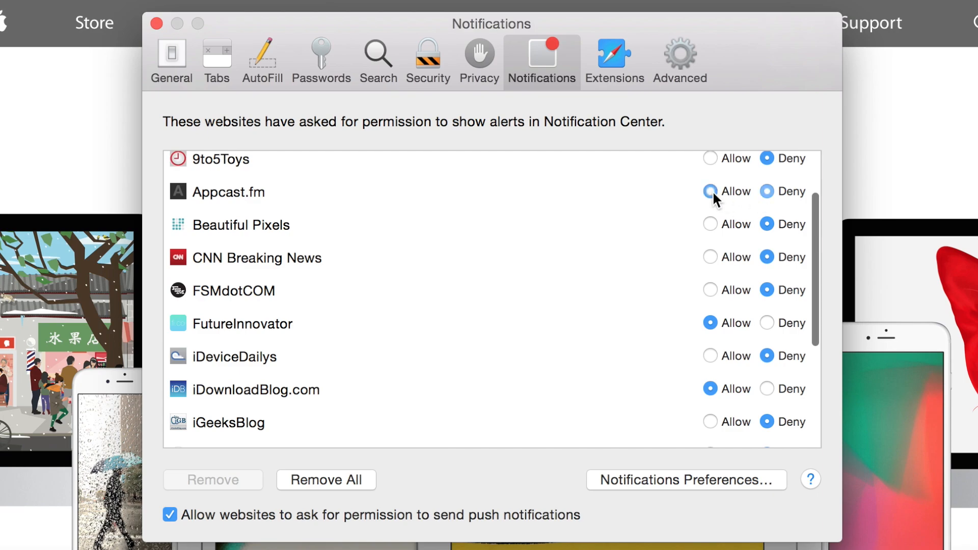
scroll("down", 3)
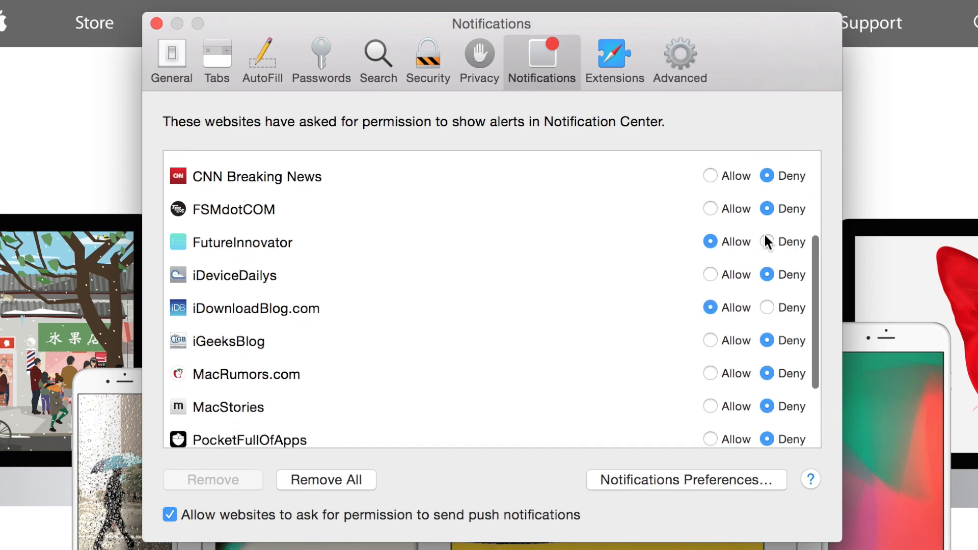
scroll("down", 3)
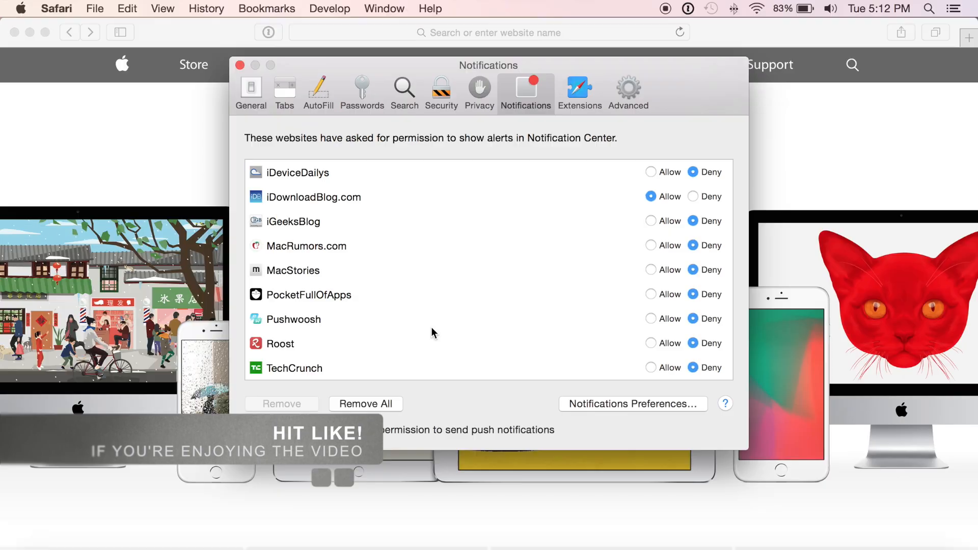
scroll("up", 3)
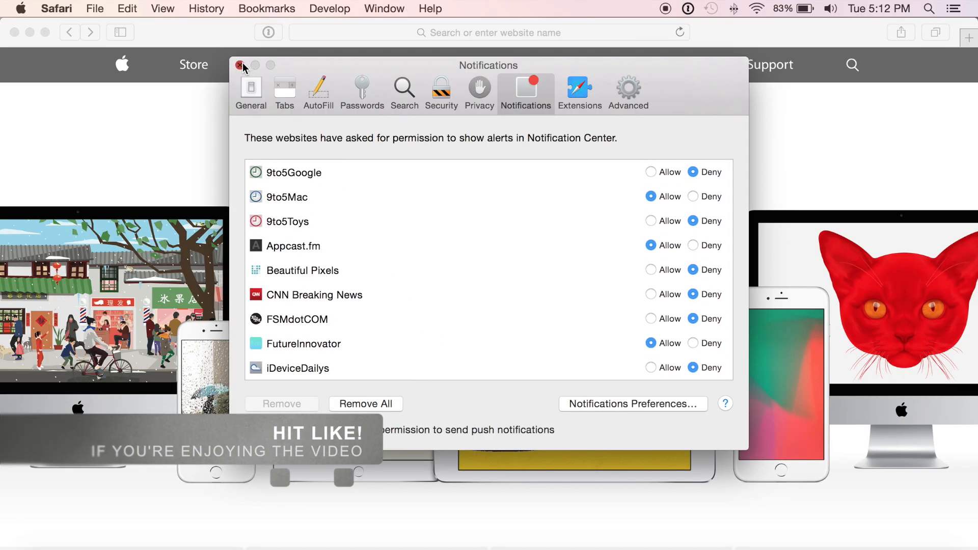
- Close the Preferences window and quit Safari
left_click(56, 8)
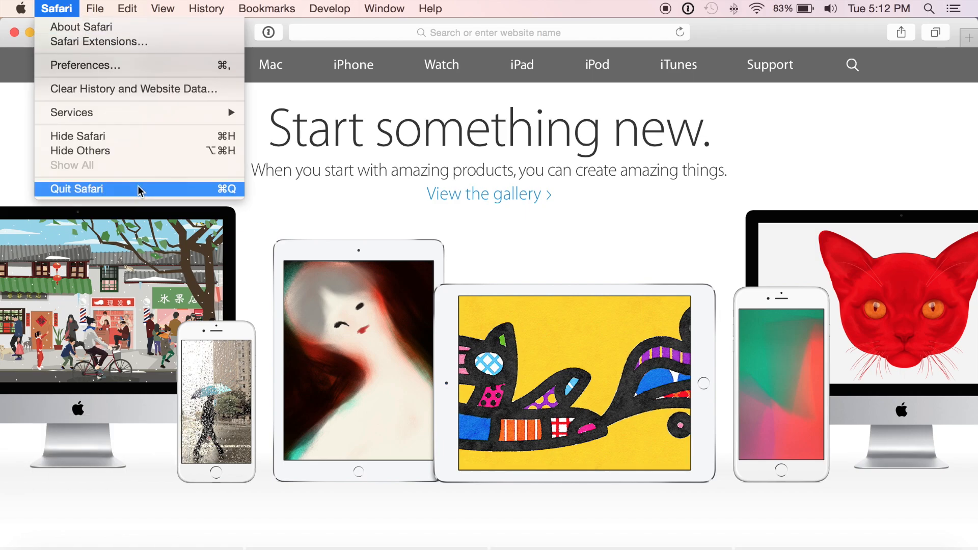
left_click(76, 189)
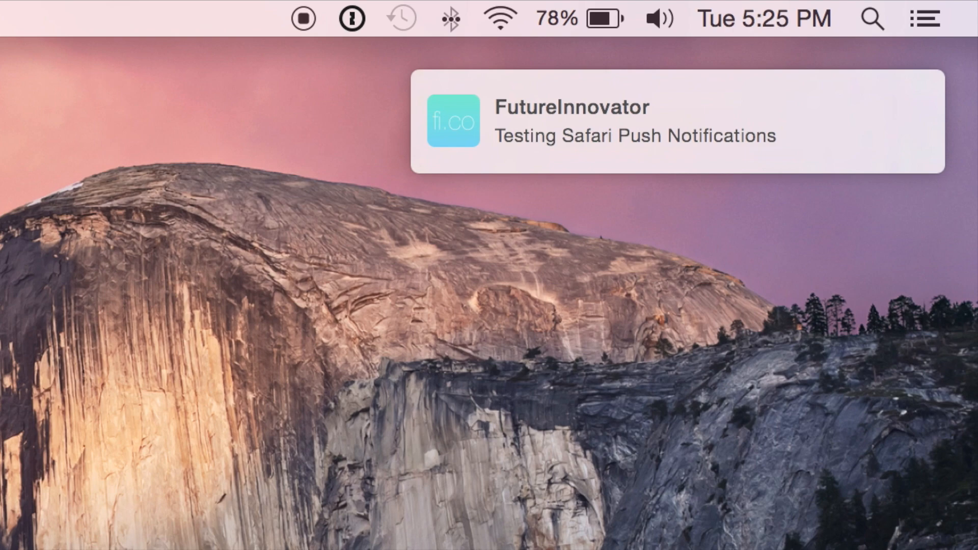
mouse_move(544, 170)
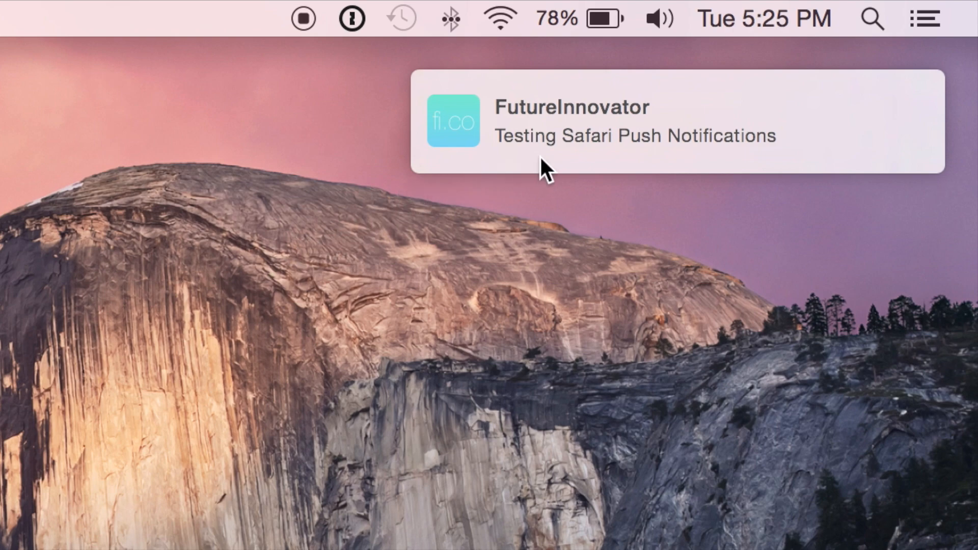
- Follow the FutureInnovator 'Testing Safari Push Notifications' alert to its YouTube channel page
left_click(632, 122)
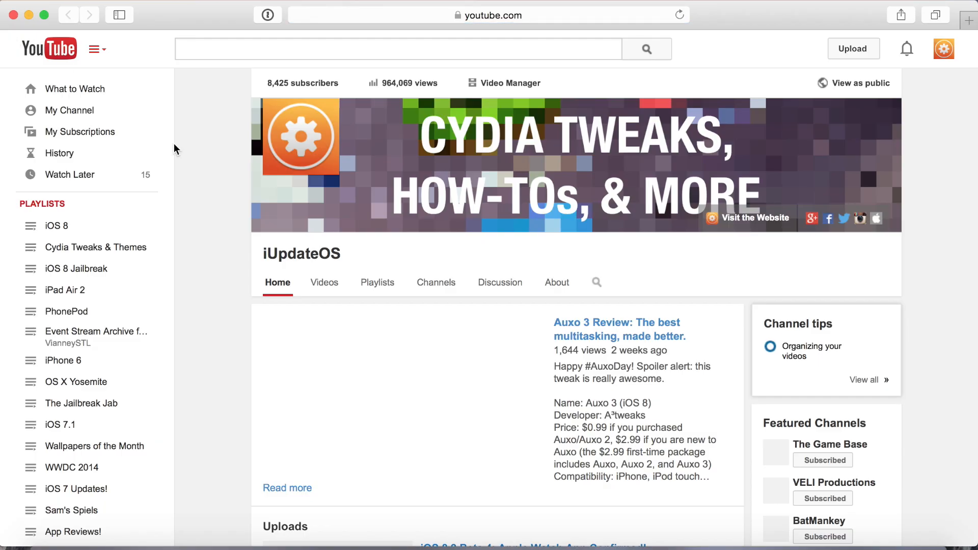